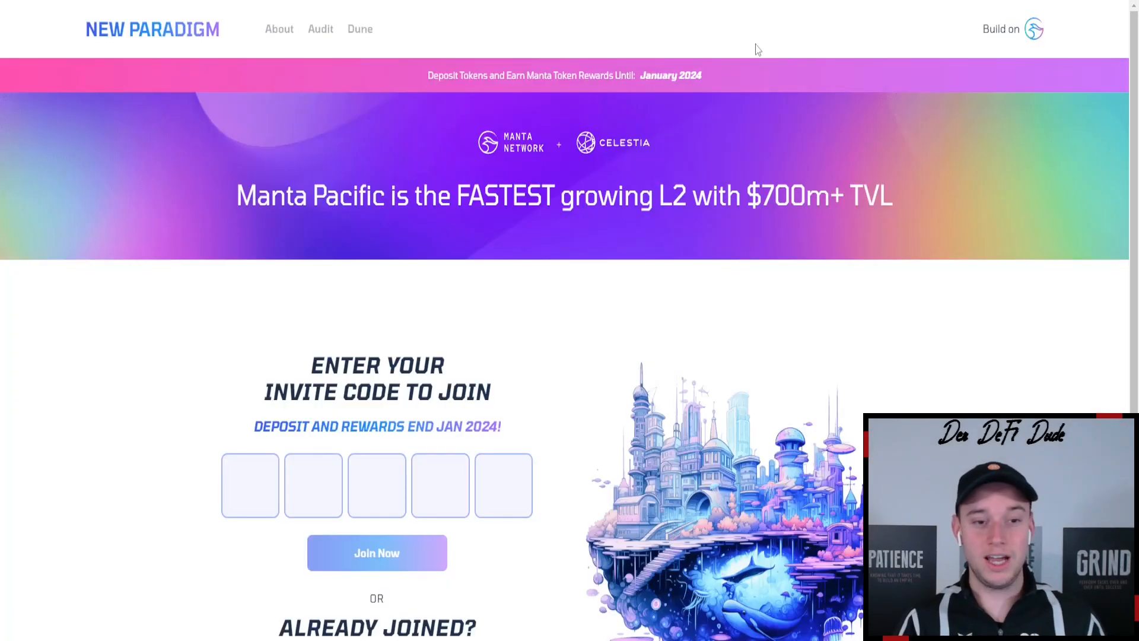
mouse_move(499, 276)
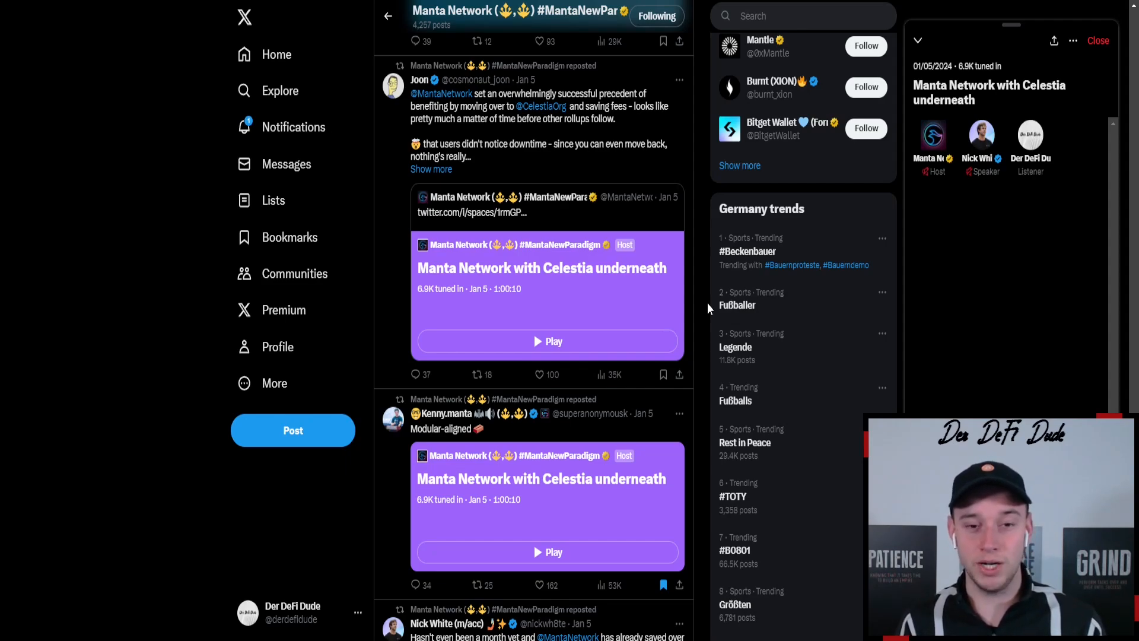
mouse_move(621, 294)
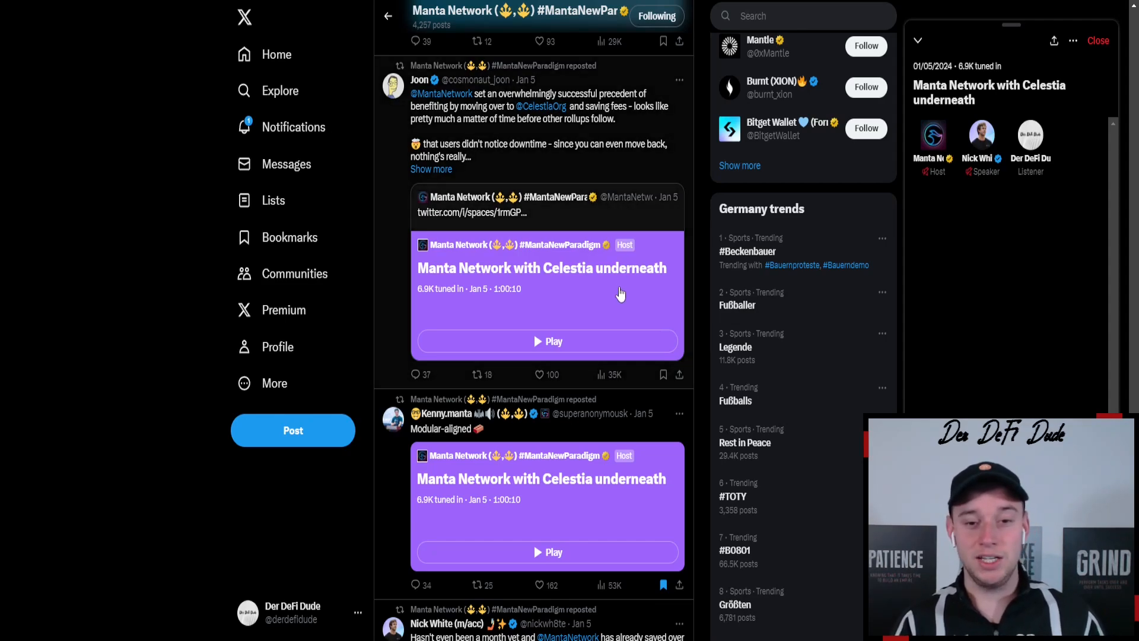
mouse_move(475, 289)
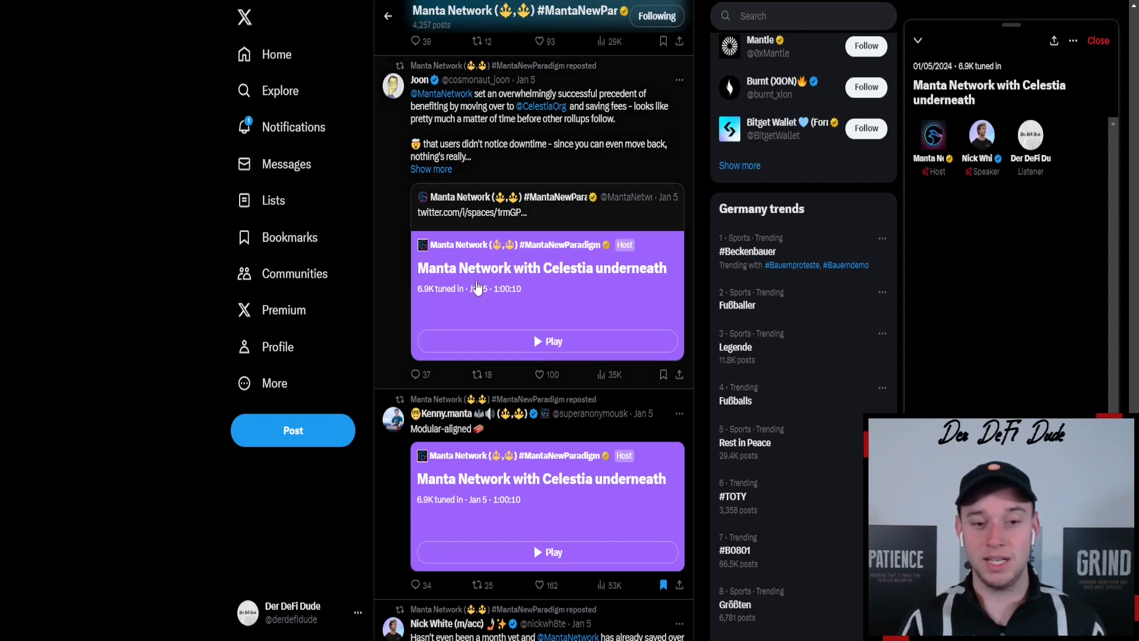
mouse_move(476, 288)
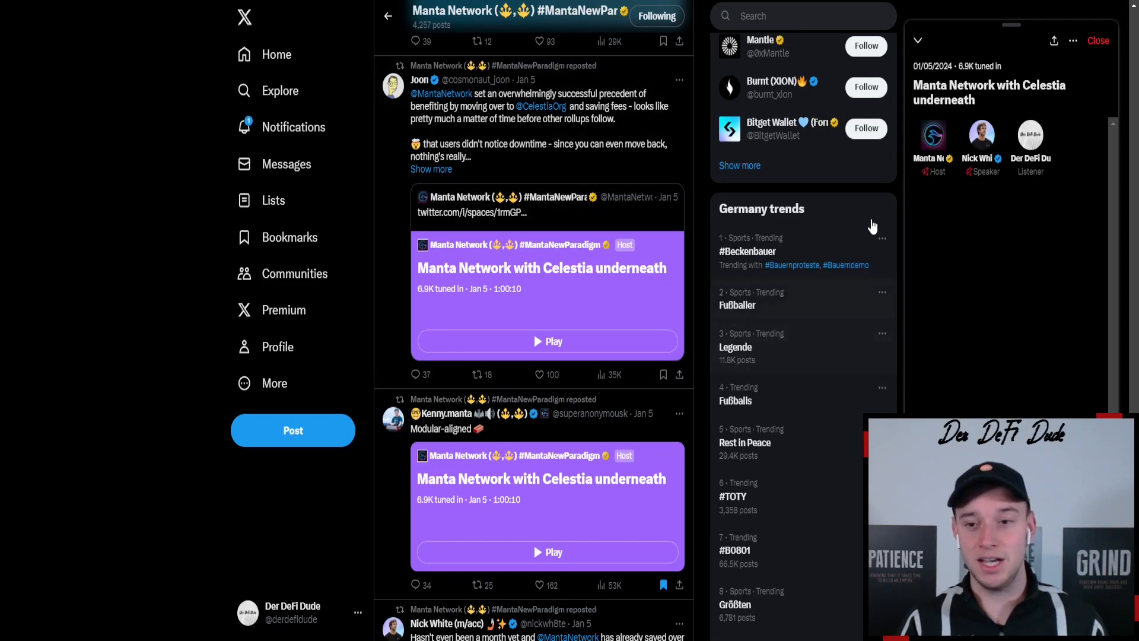
mouse_move(843, 199)
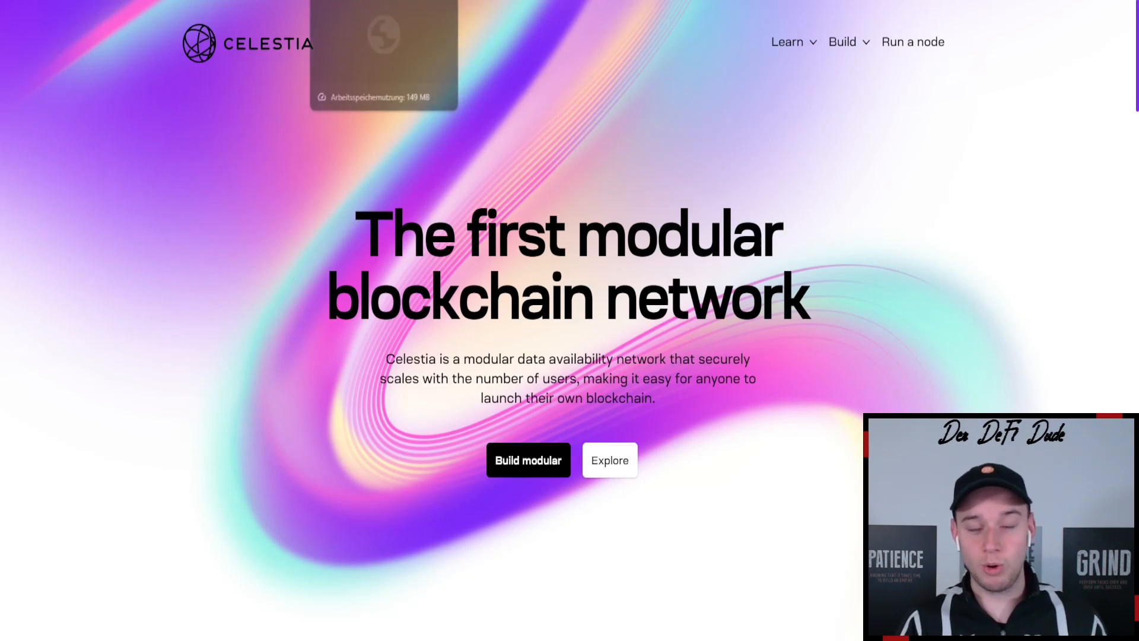
Open Celestia's Ecosystem page and scroll past Alpha Dune, Altlayer and Arbitrum Orbit
left_click(609, 459)
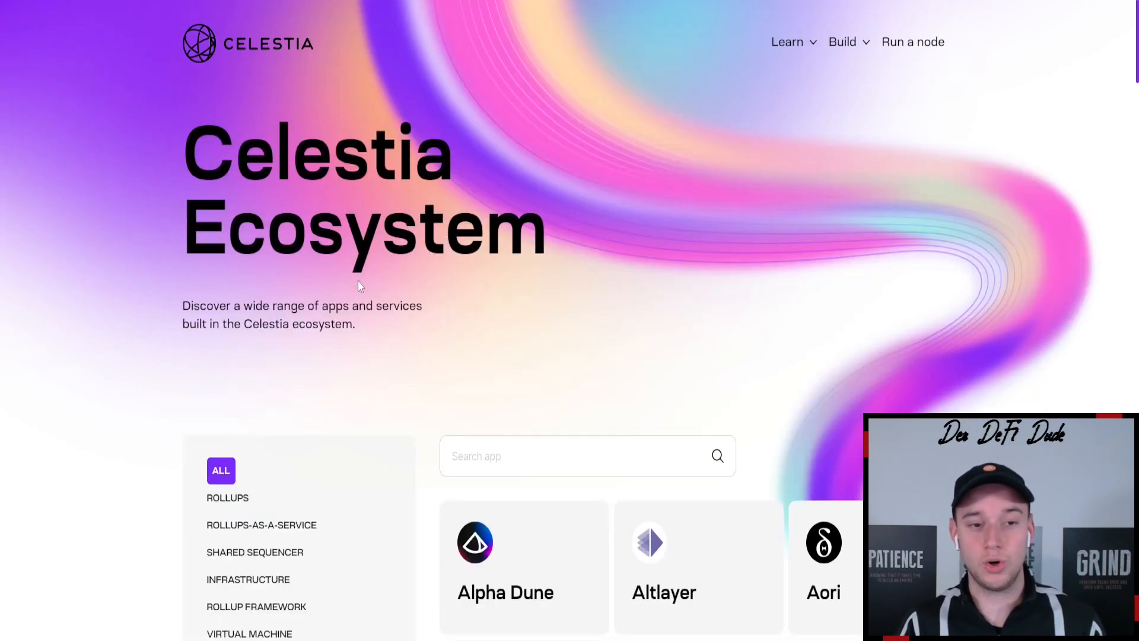
scroll("down", 3)
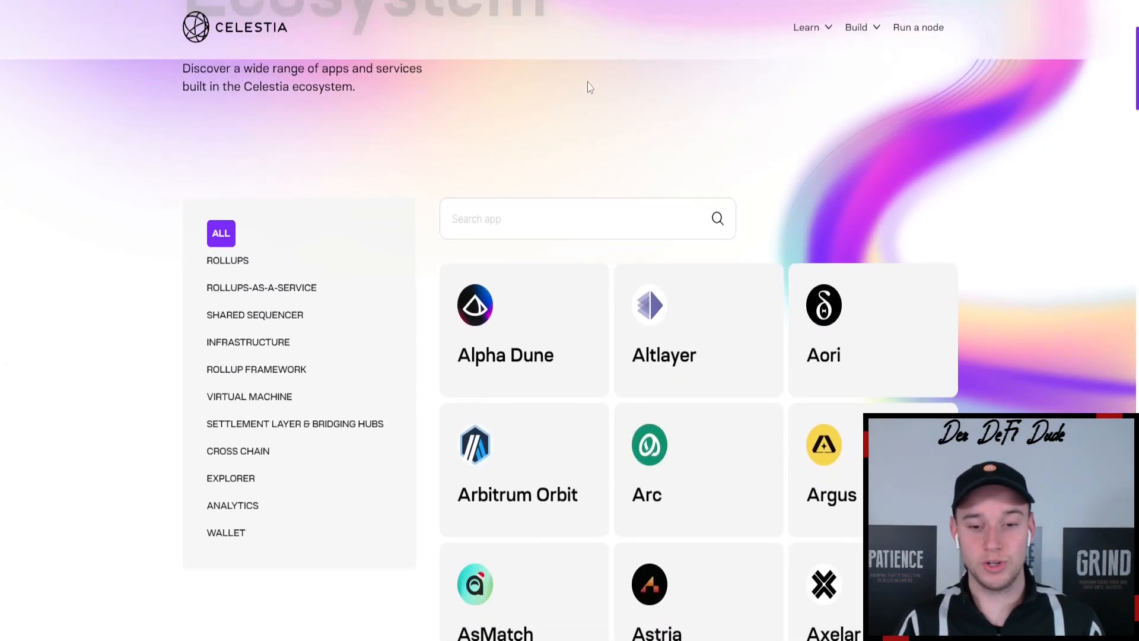
scroll("down", 3)
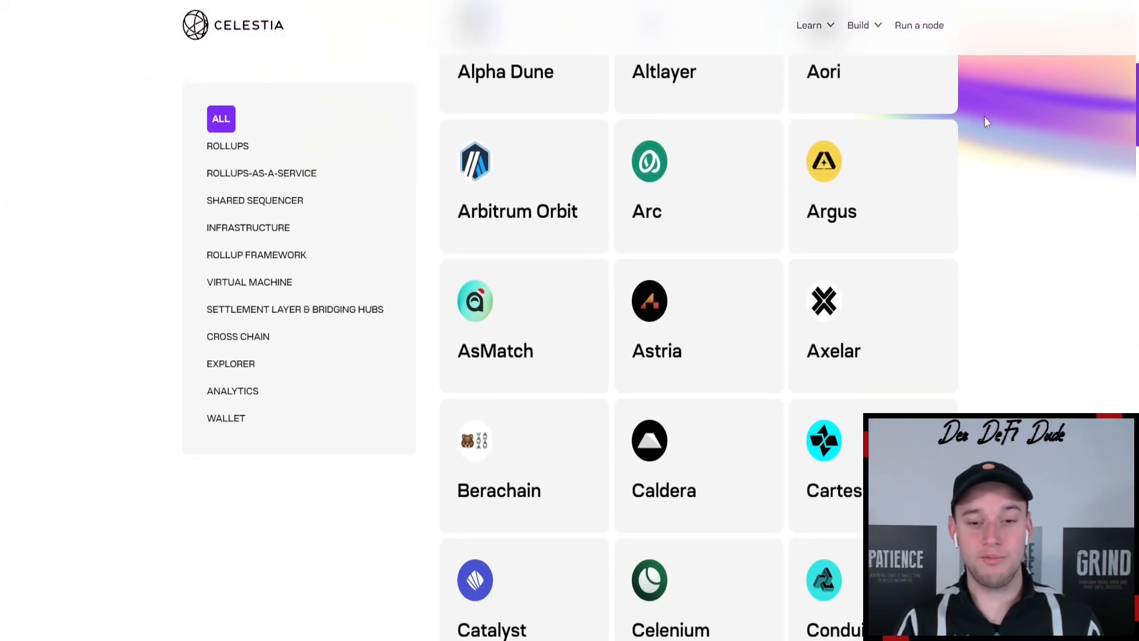
scroll("down", 3)
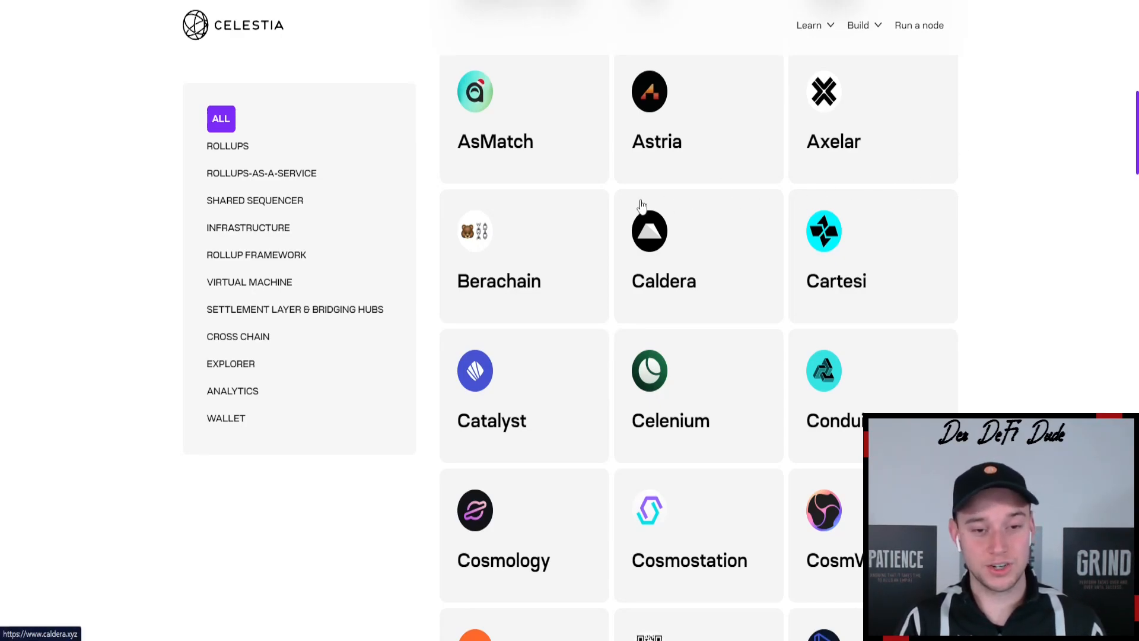
Scroll the Celestia ecosystem app grid down to the Saga, Shogun and Skip cards
scroll("down", 3)
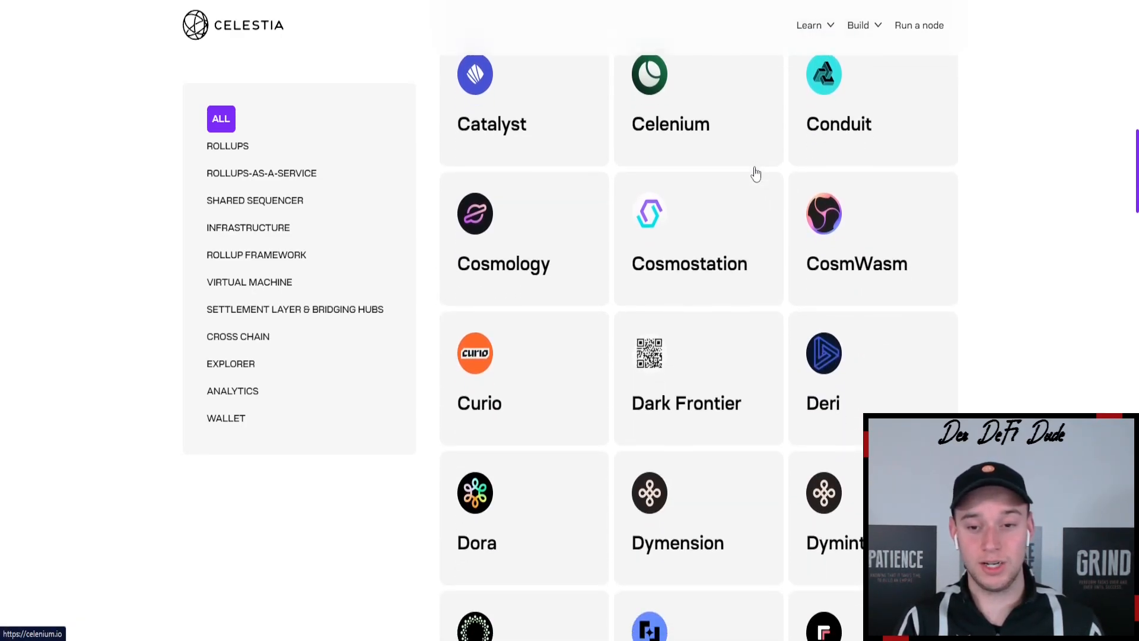
scroll("down", 3)
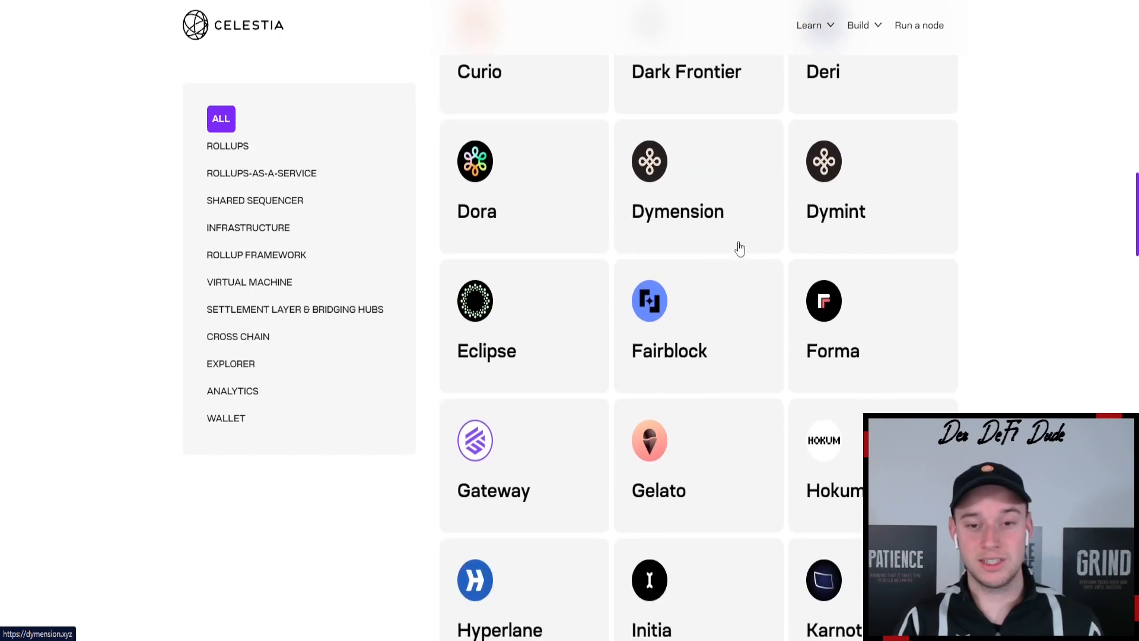
scroll("down", 3)
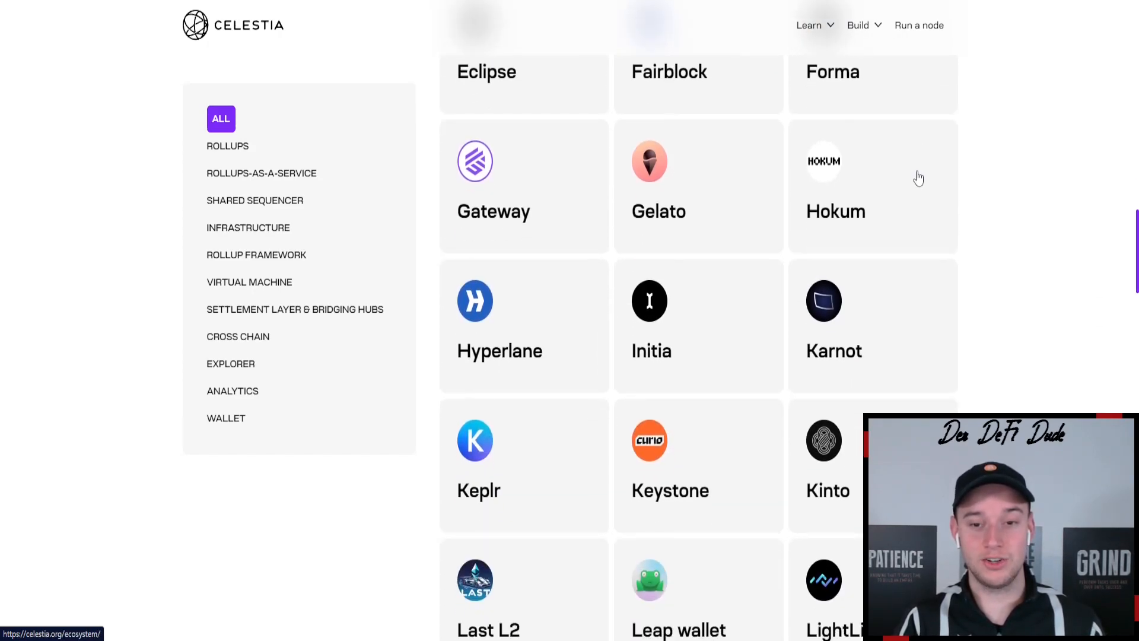
scroll("down", 3)
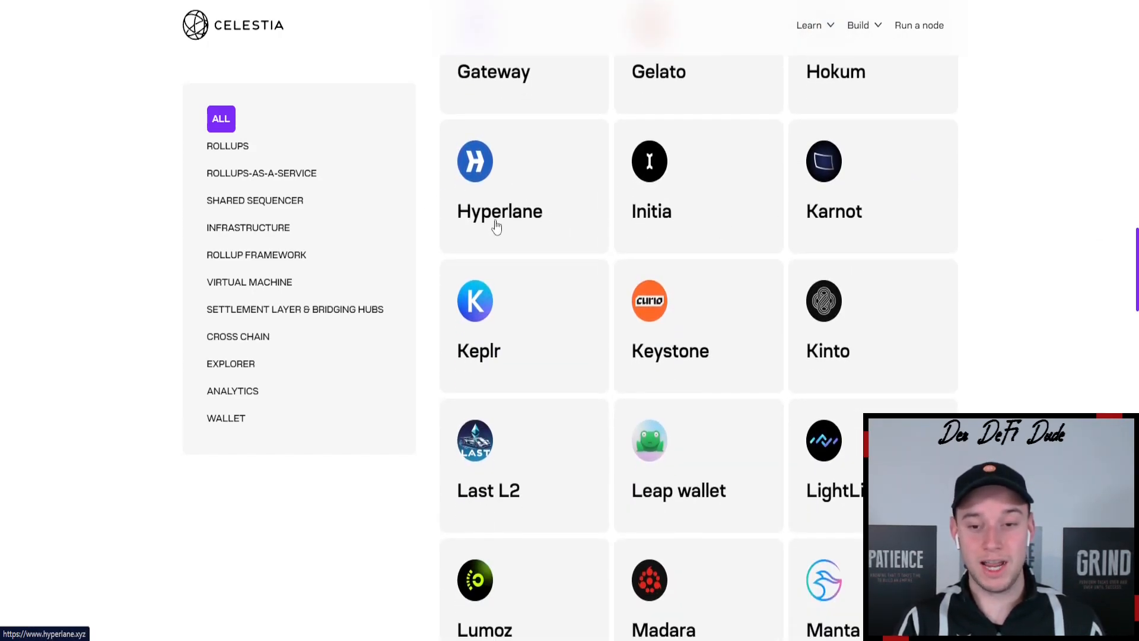
scroll("down", 3)
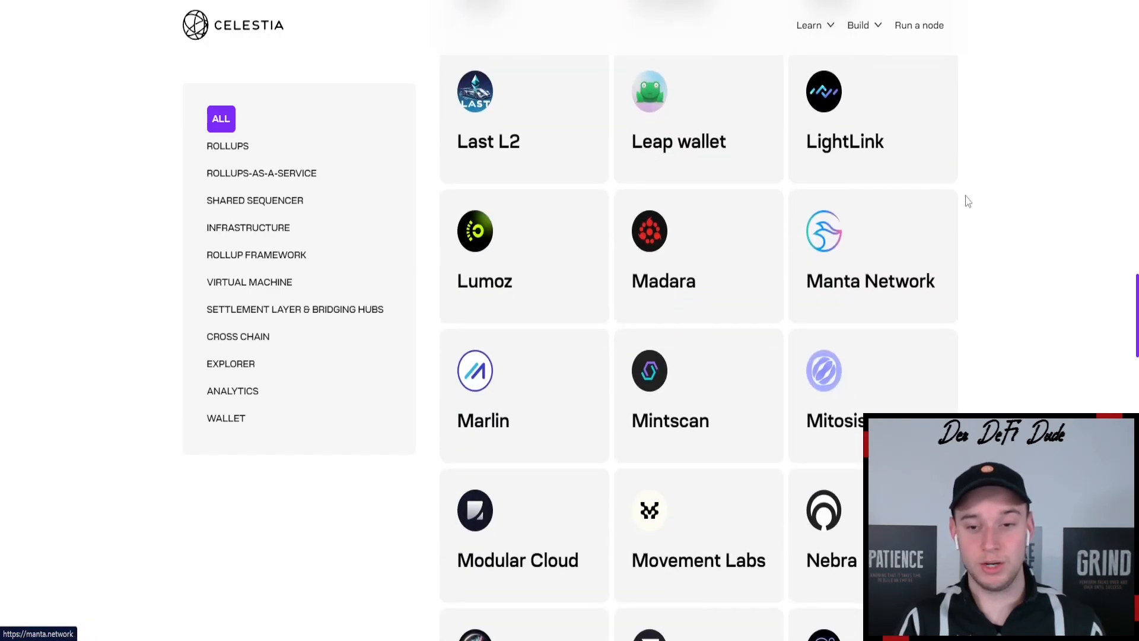
scroll("down", 3)
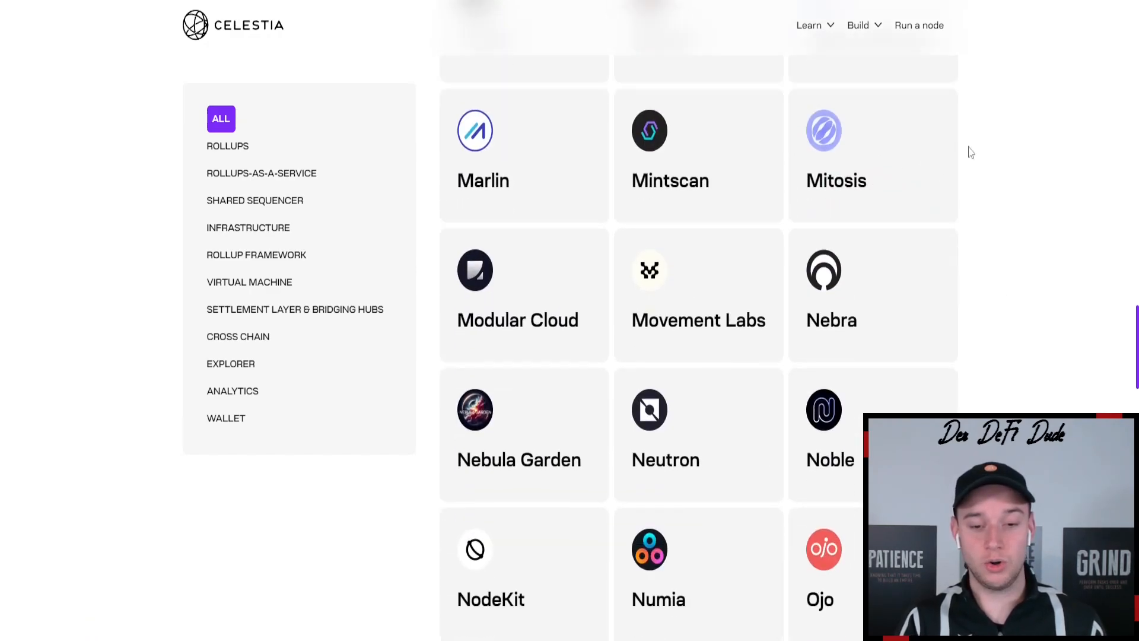
scroll("down", 3)
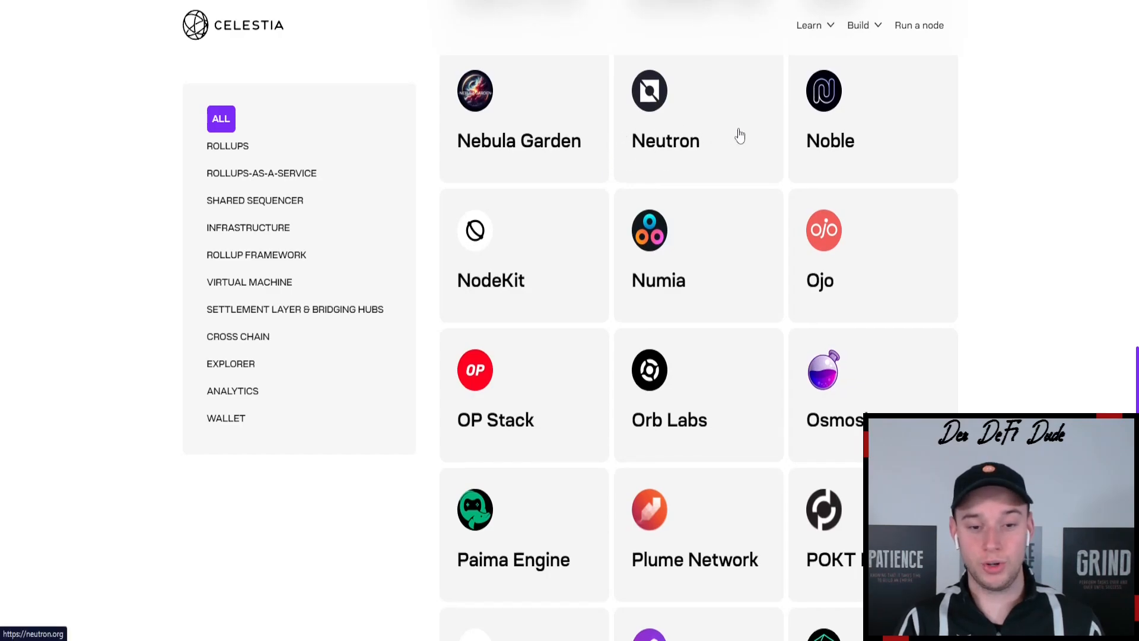
scroll("down", 3)
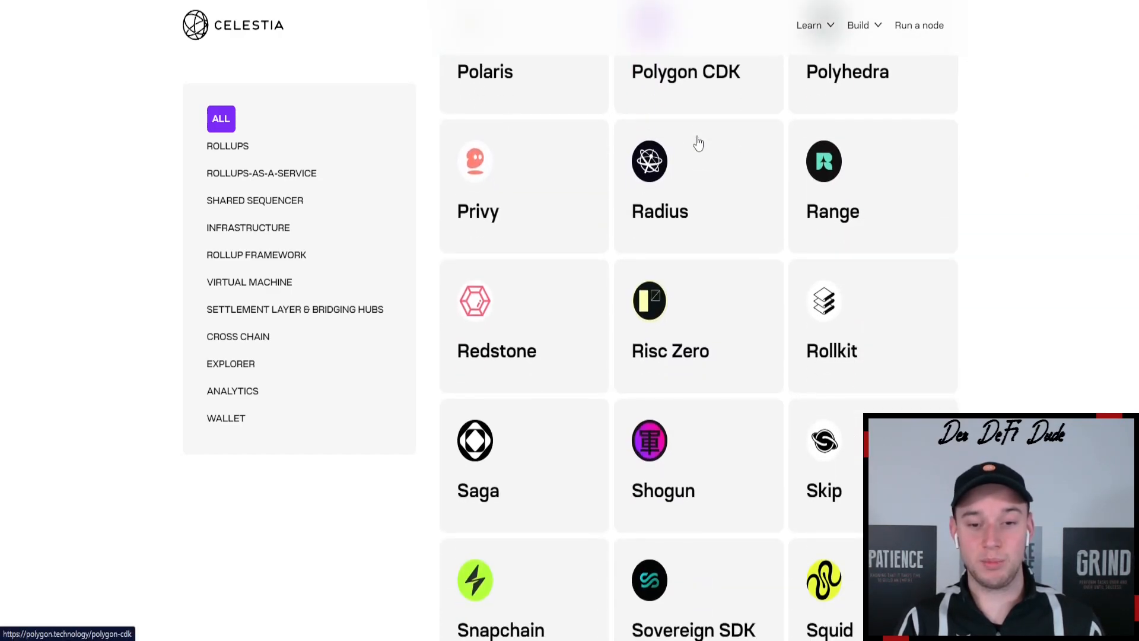
scroll("down", 3)
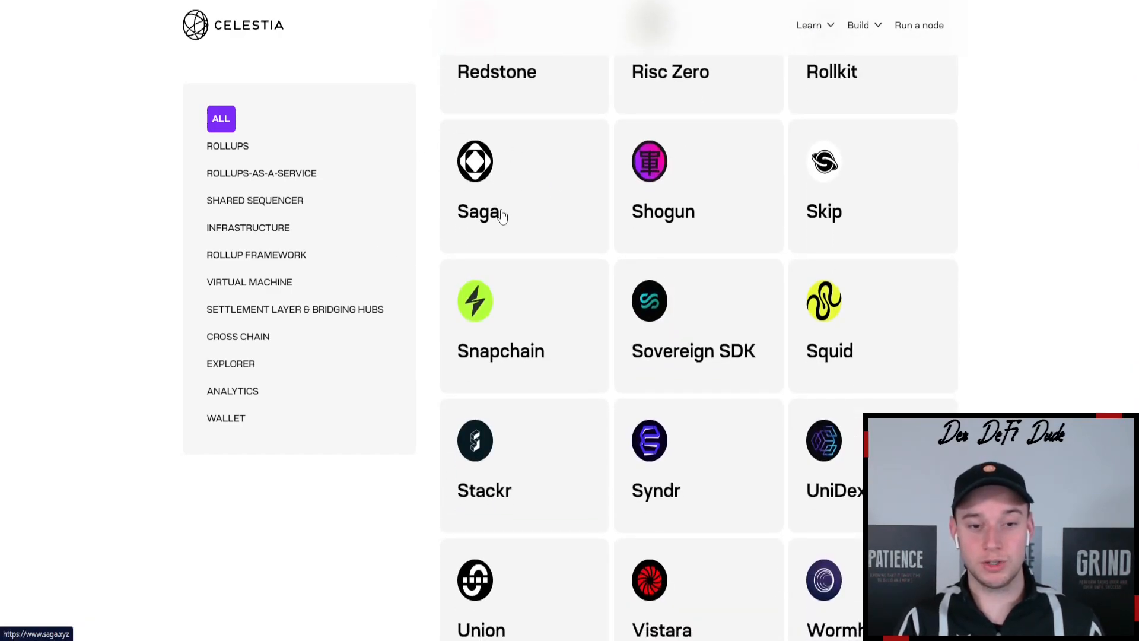
scroll("down", 3)
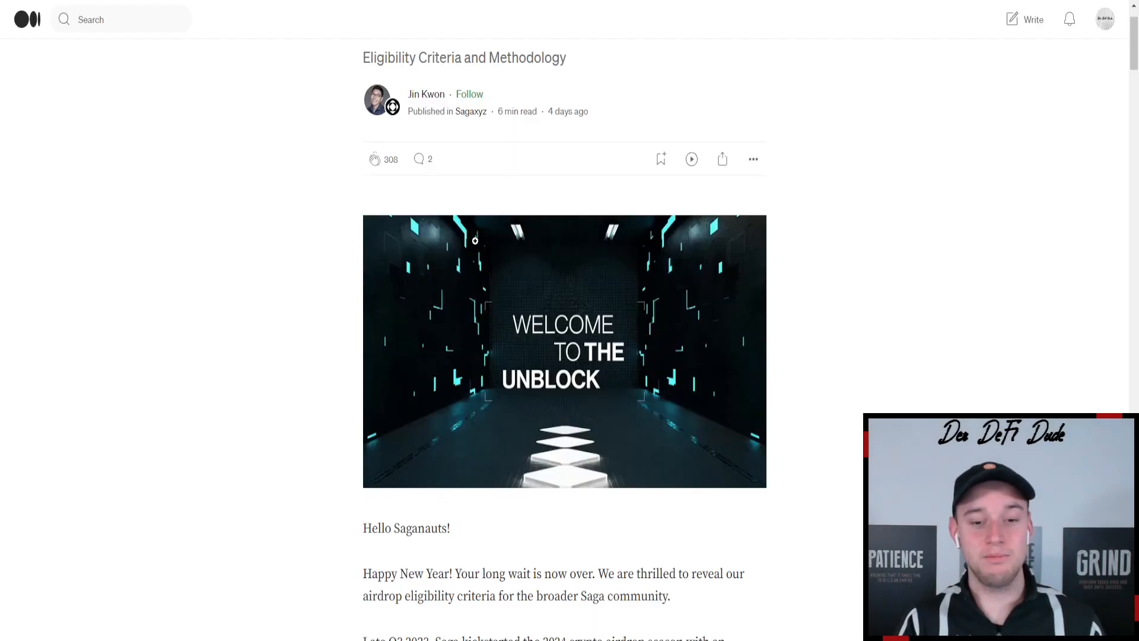
Scroll Saga's Medium article to the ATOM and Celestia community eligibility requirements
scroll("down", 3)
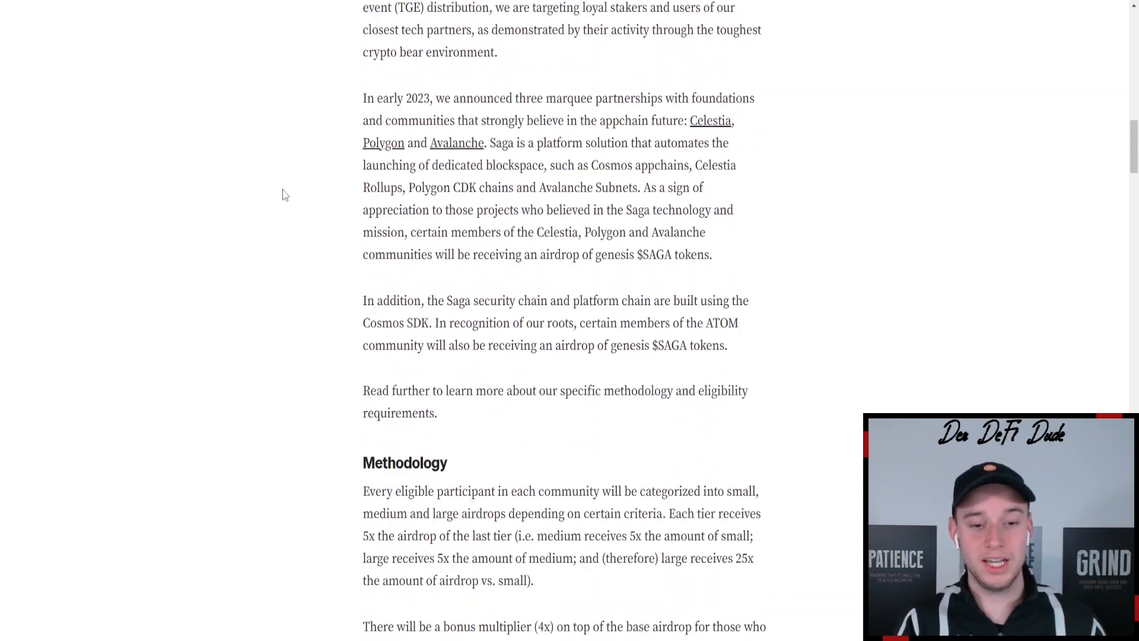
scroll("down", 3)
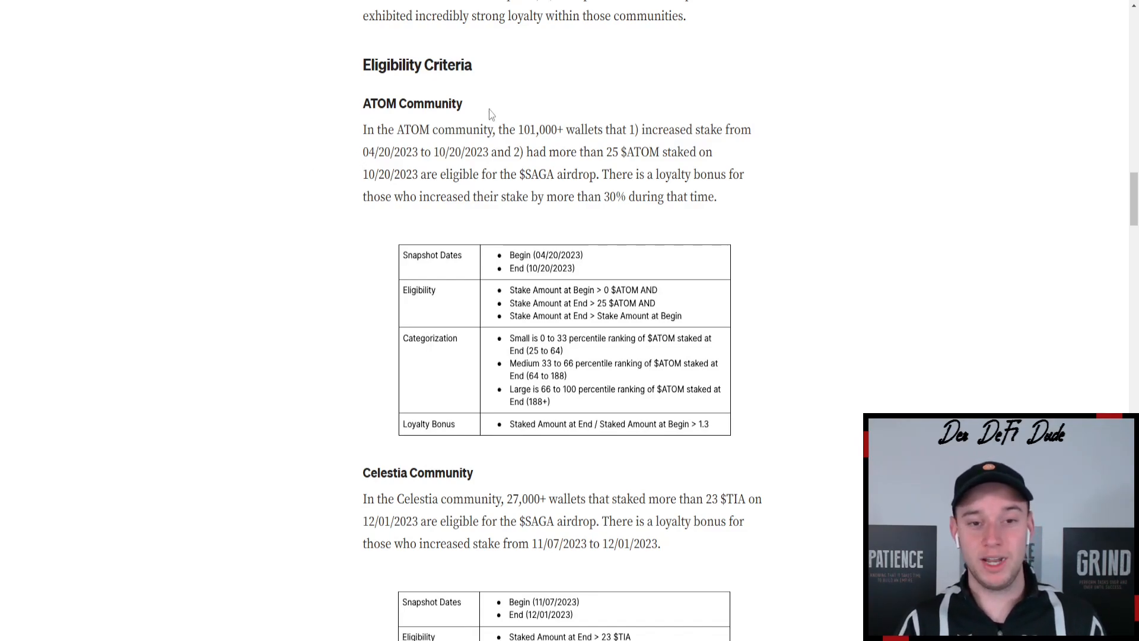
mouse_move(595, 272)
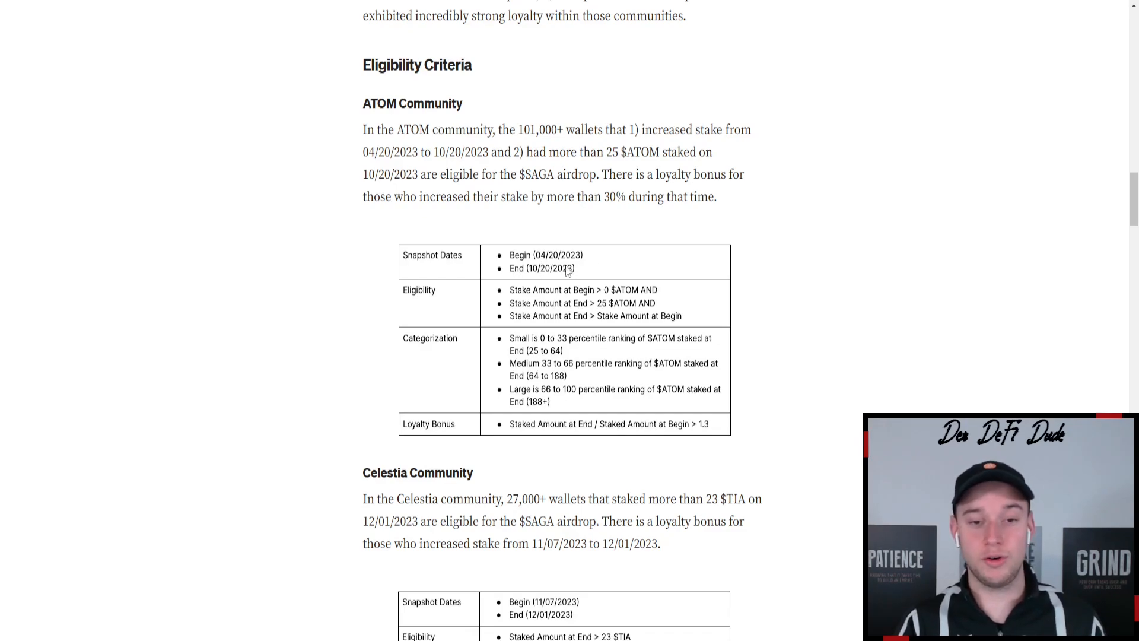
scroll("down", 3)
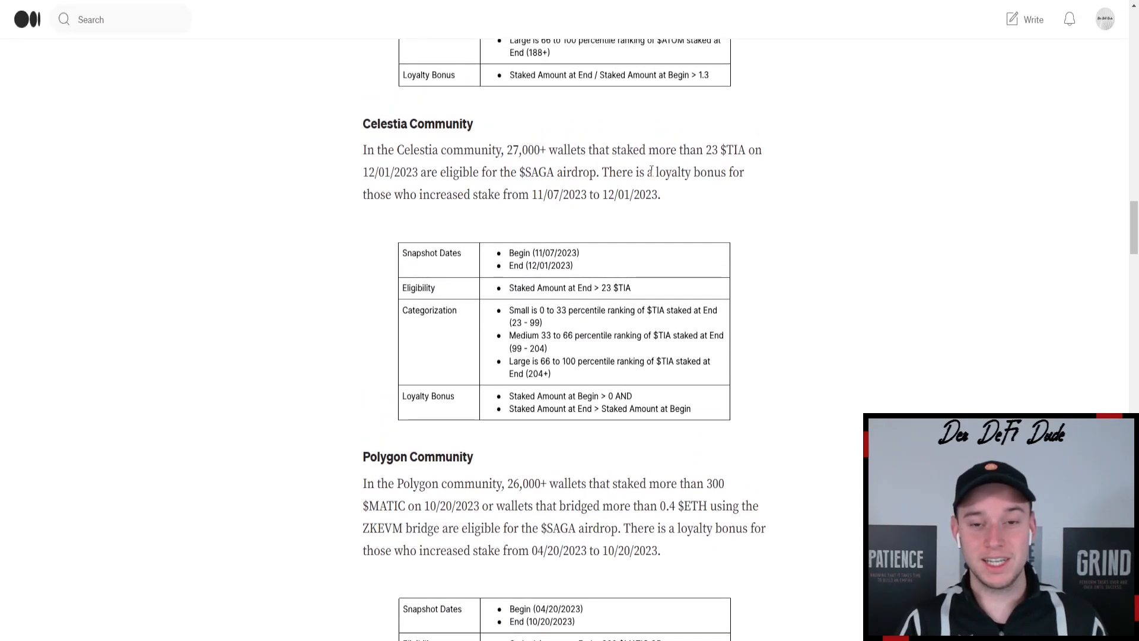
left_click_drag(683, 150, 737, 150)
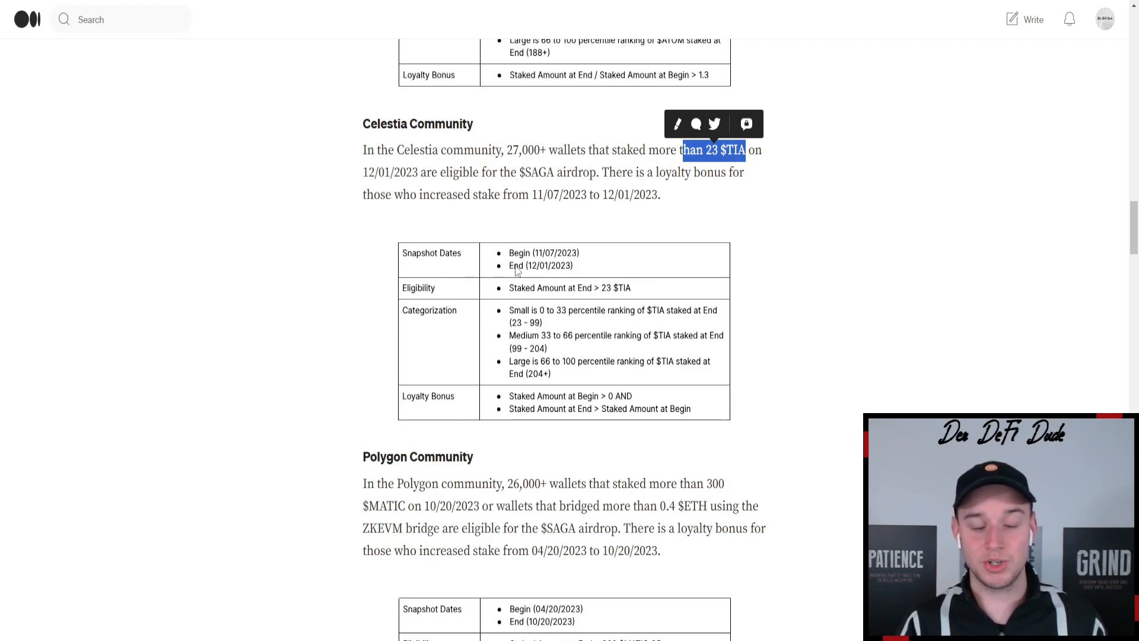
scroll("down", 3)
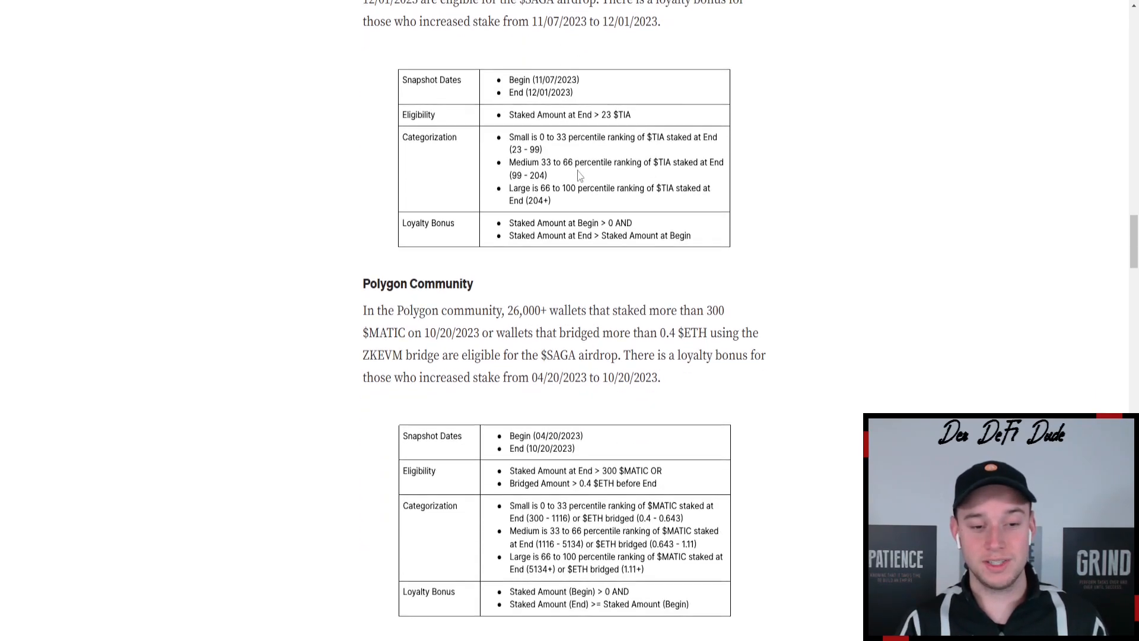
scroll("down", 3)
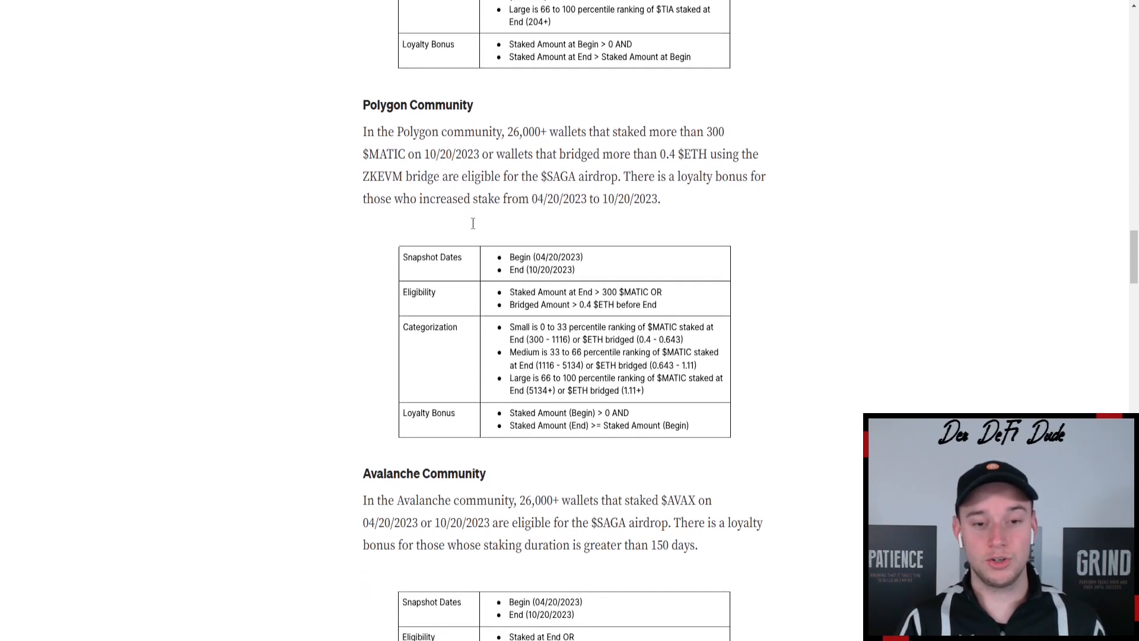
scroll("down", 3)
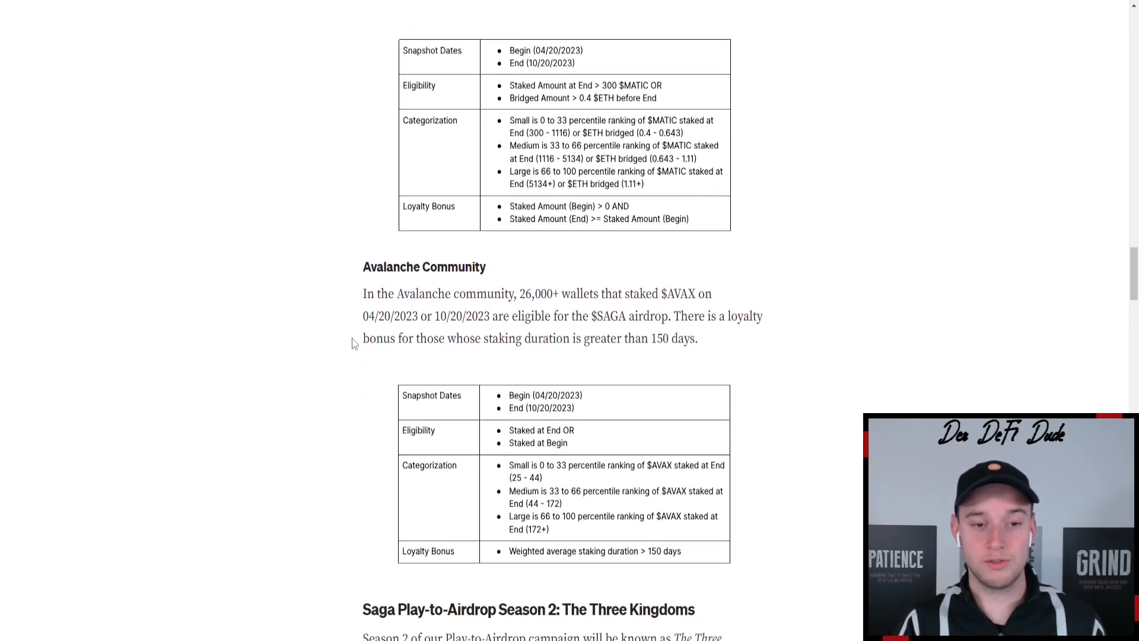
mouse_move(800, 318)
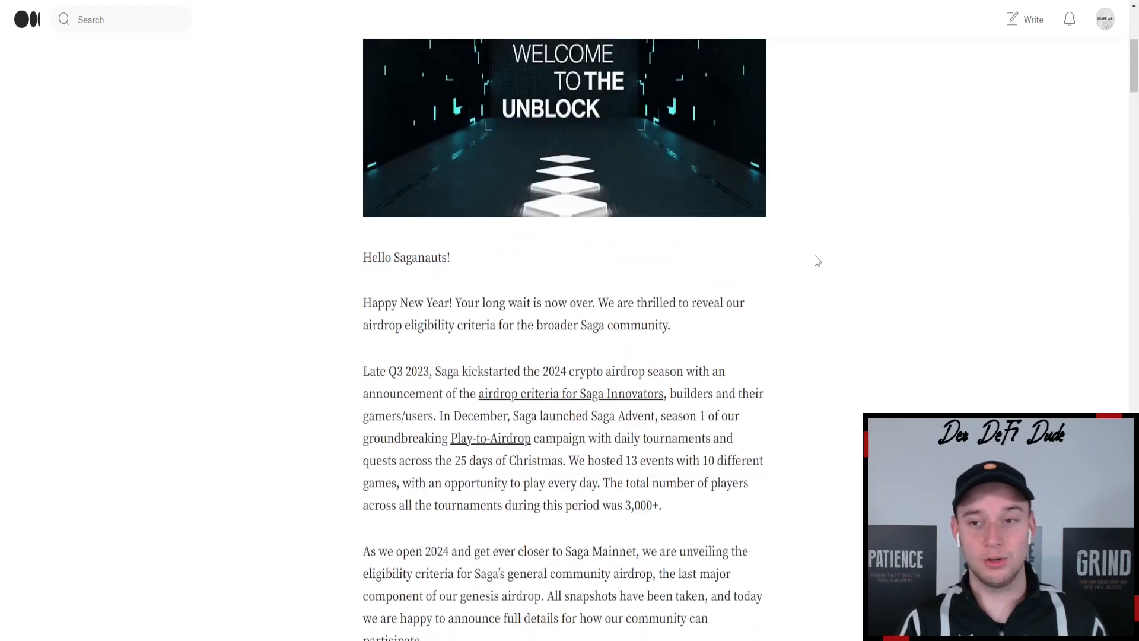
scroll("up", 3)
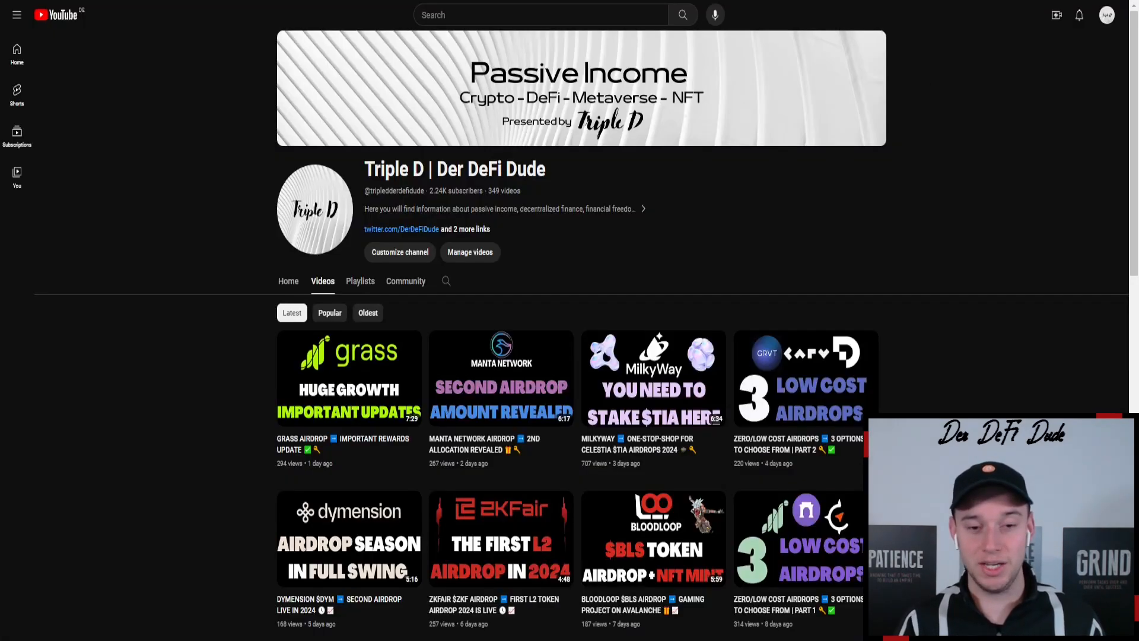
scroll("down", 3)
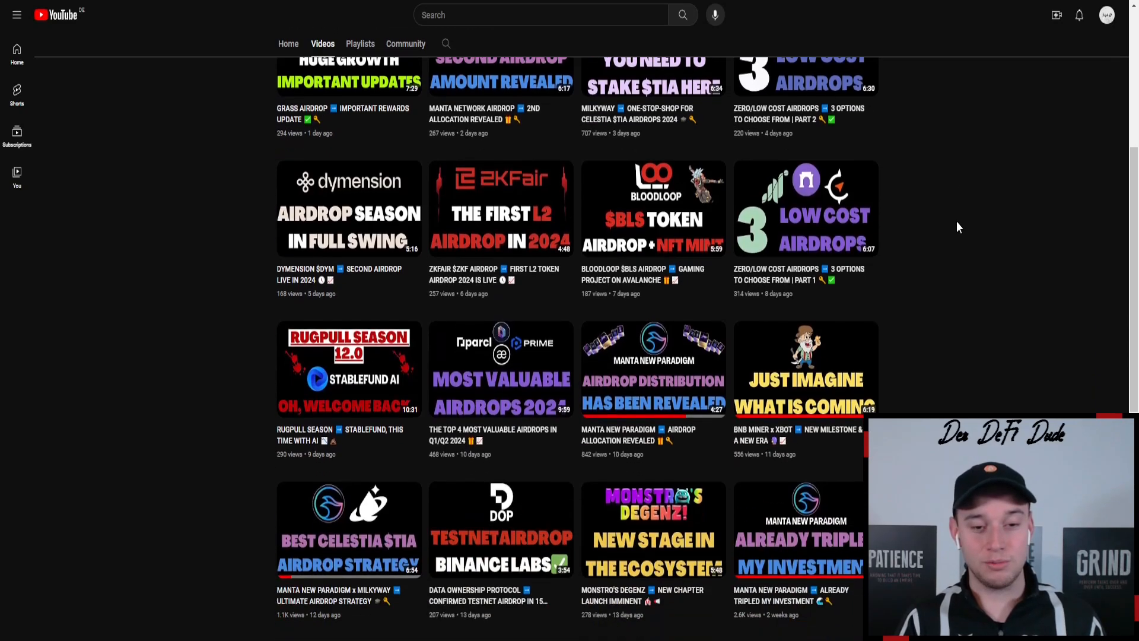
scroll("down", 3)
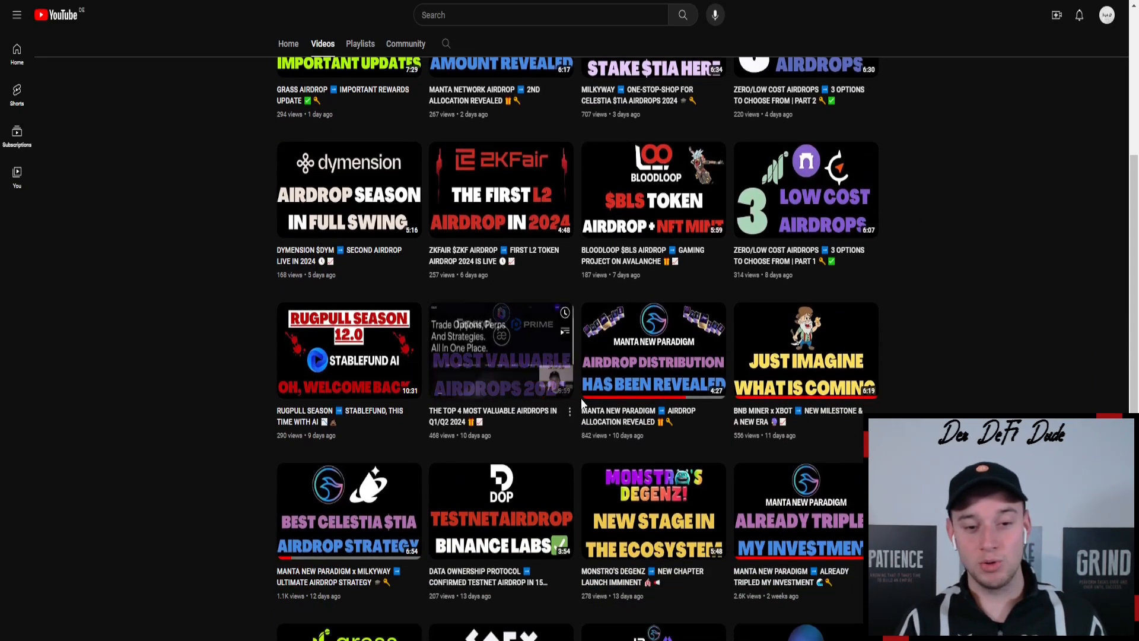
scroll("down", 3)
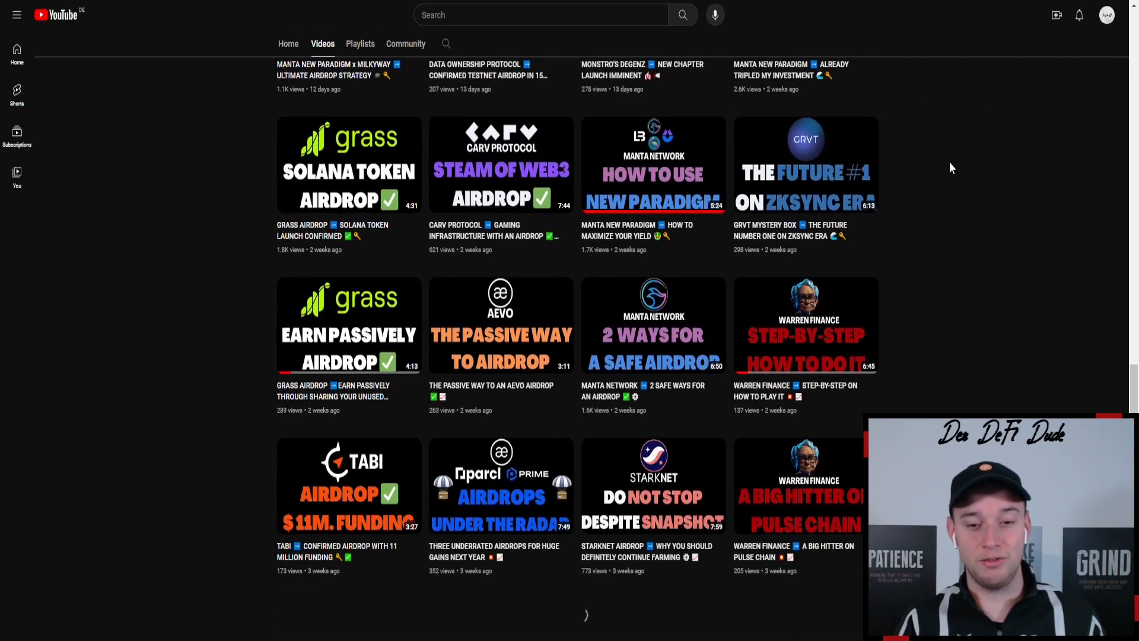
scroll("down", 3)
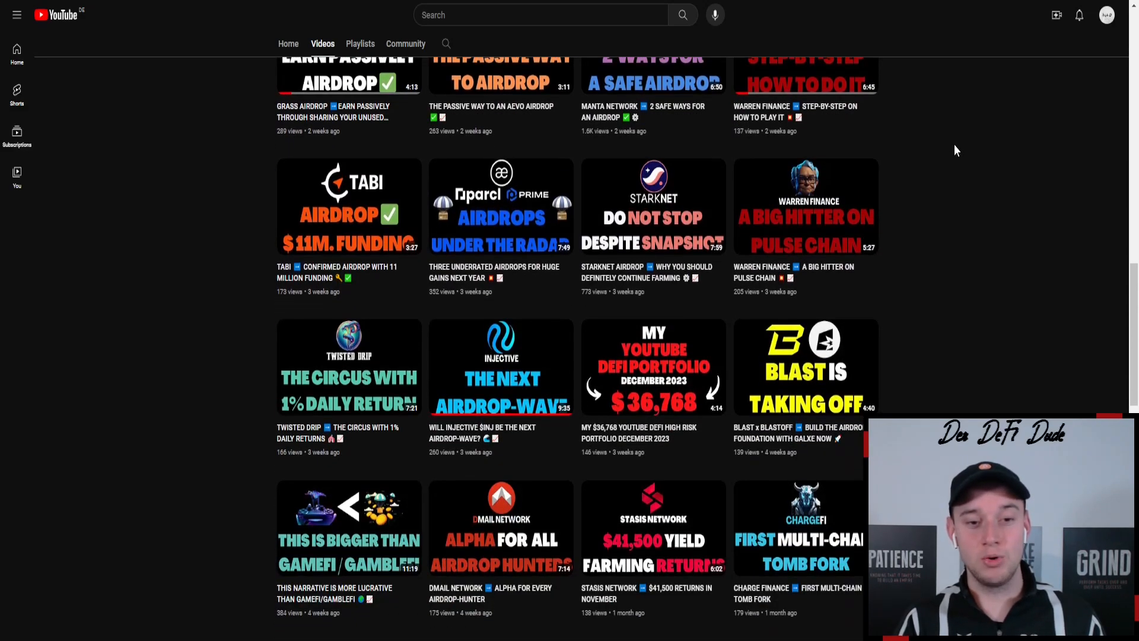
mouse_move(942, 222)
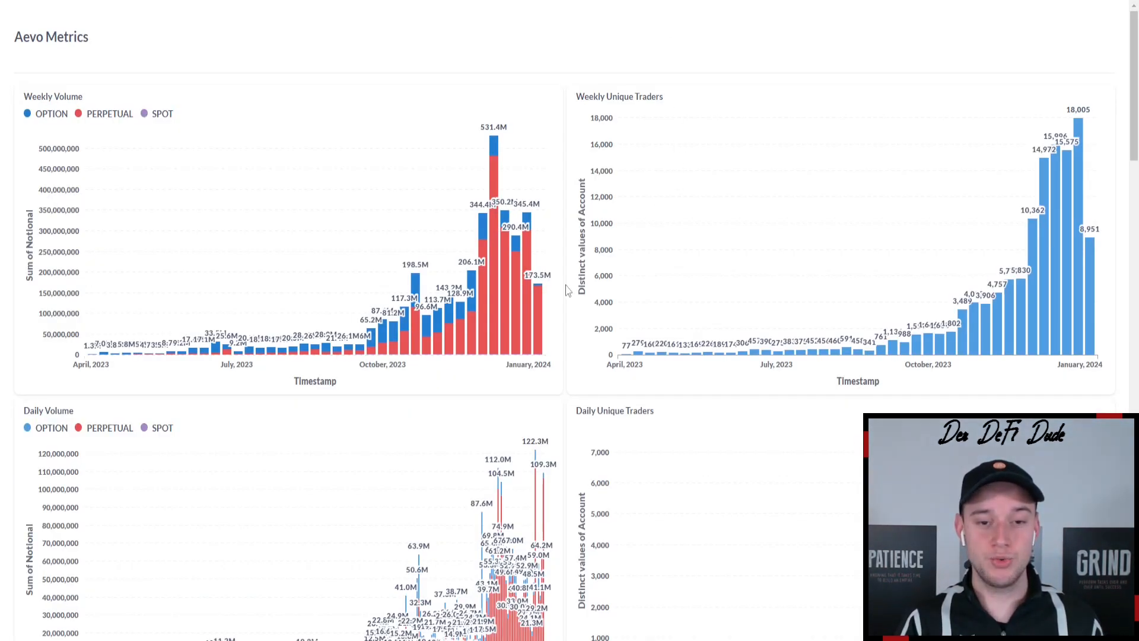
scroll("down", 3)
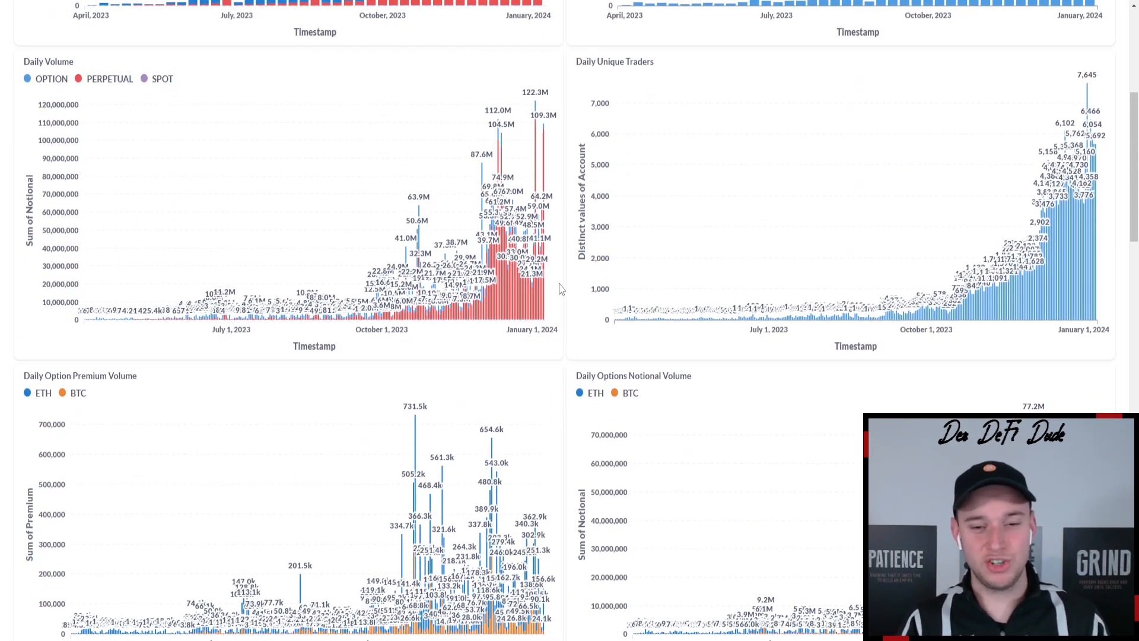
scroll("down", 3)
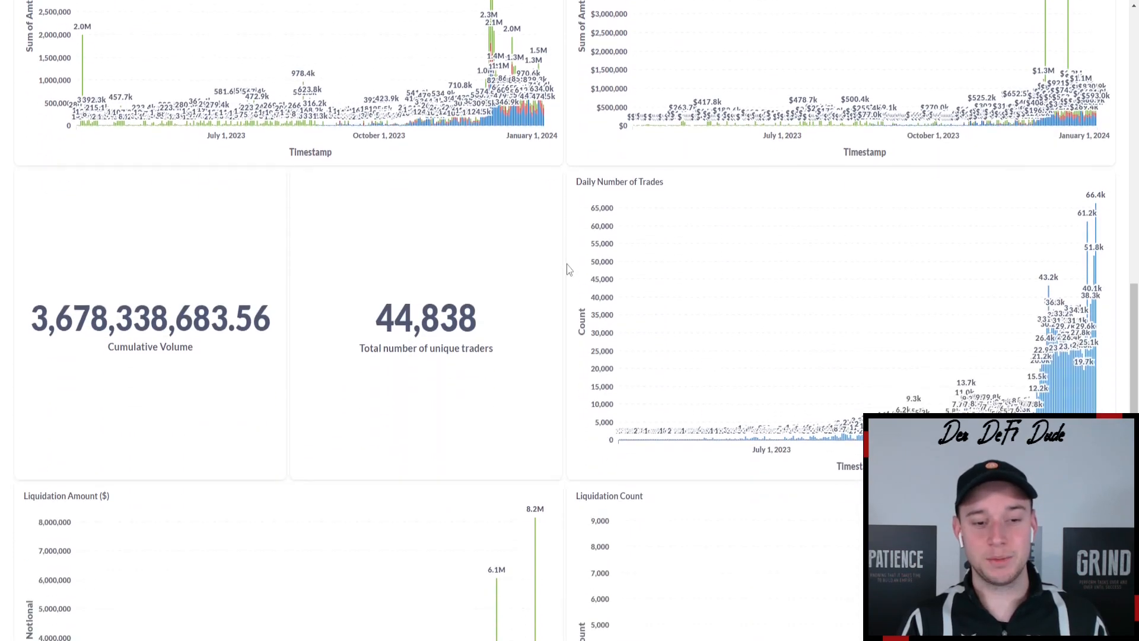
scroll("down", 3)
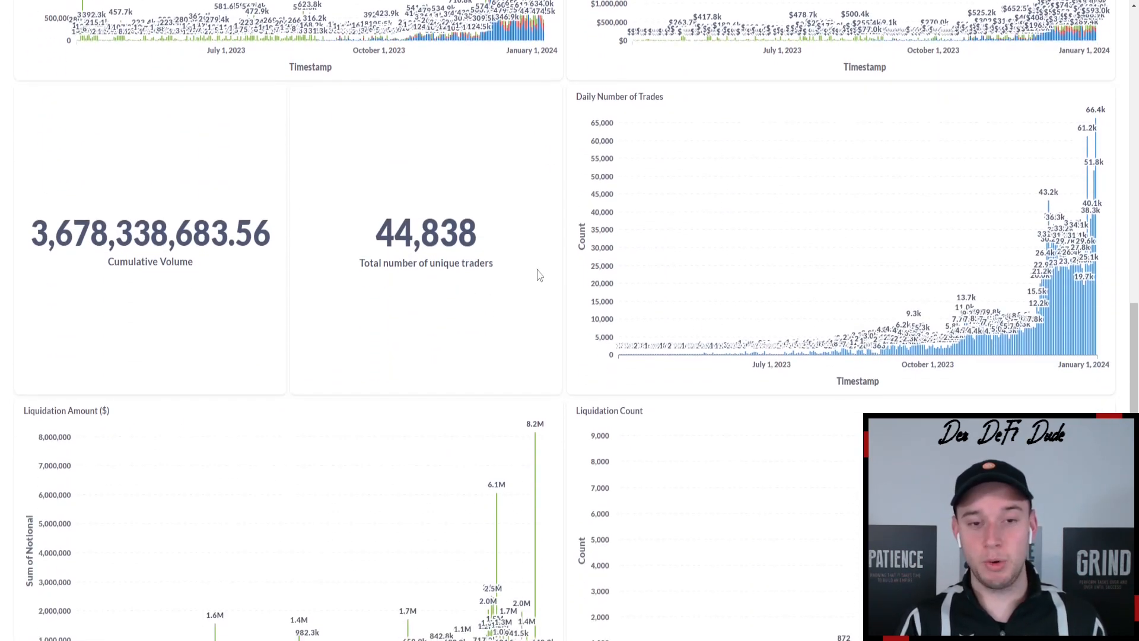
mouse_move(325, 249)
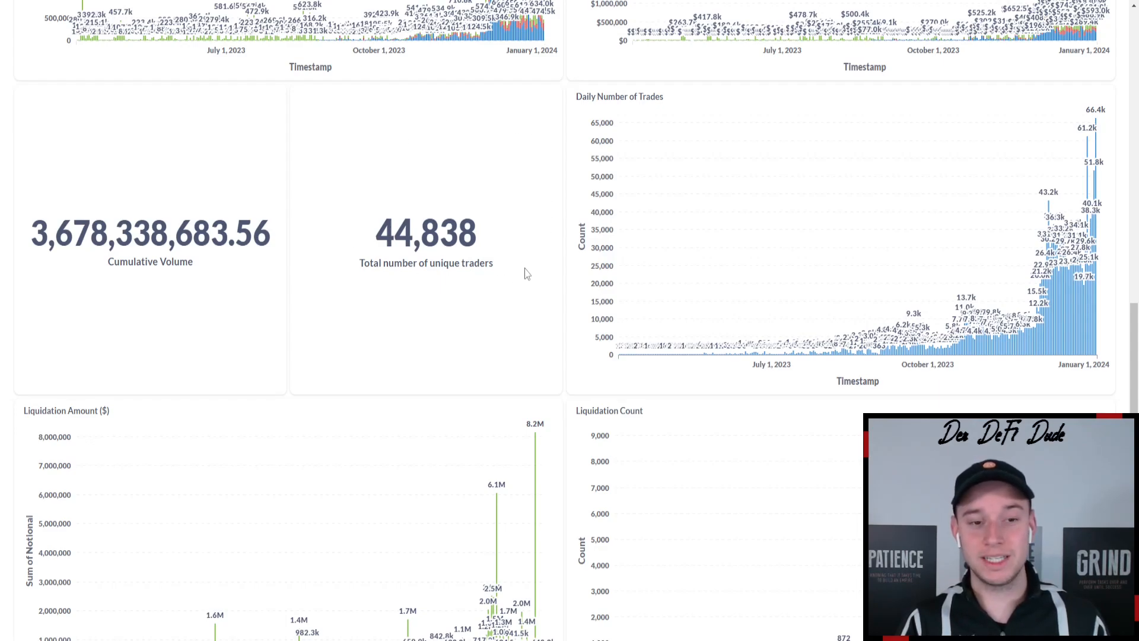
mouse_move(383, 296)
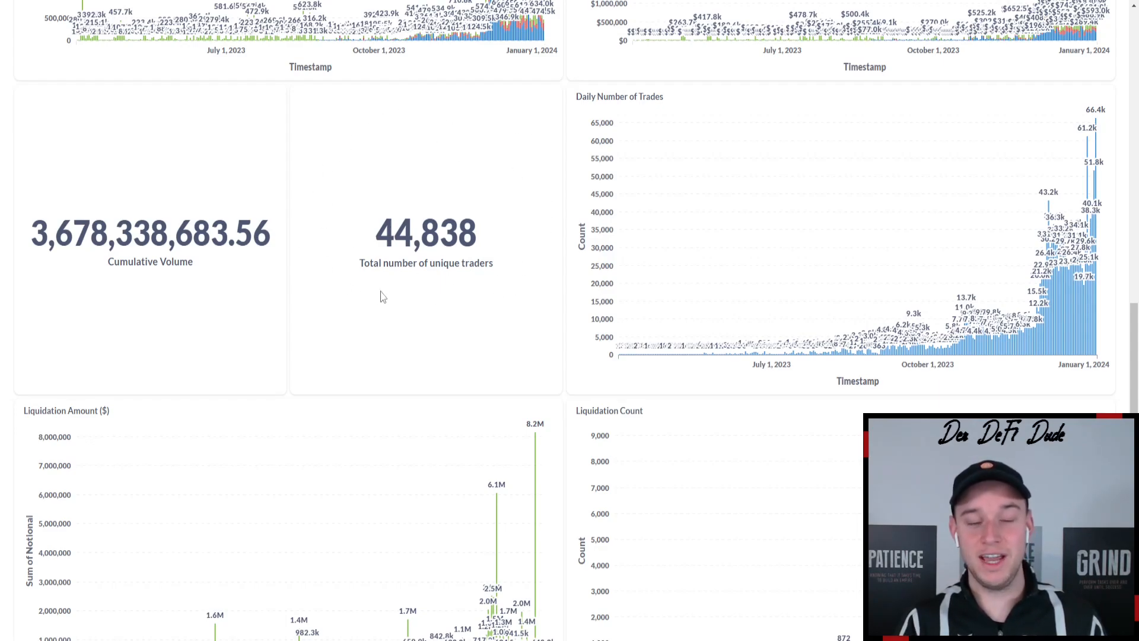
mouse_move(476, 284)
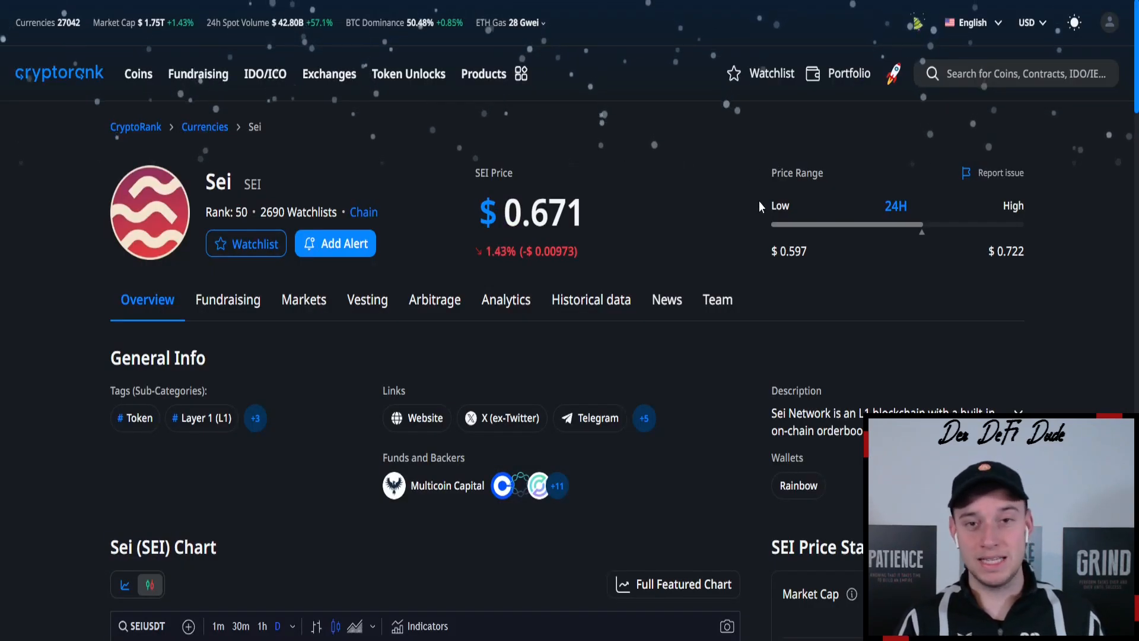
scroll("down", 3)
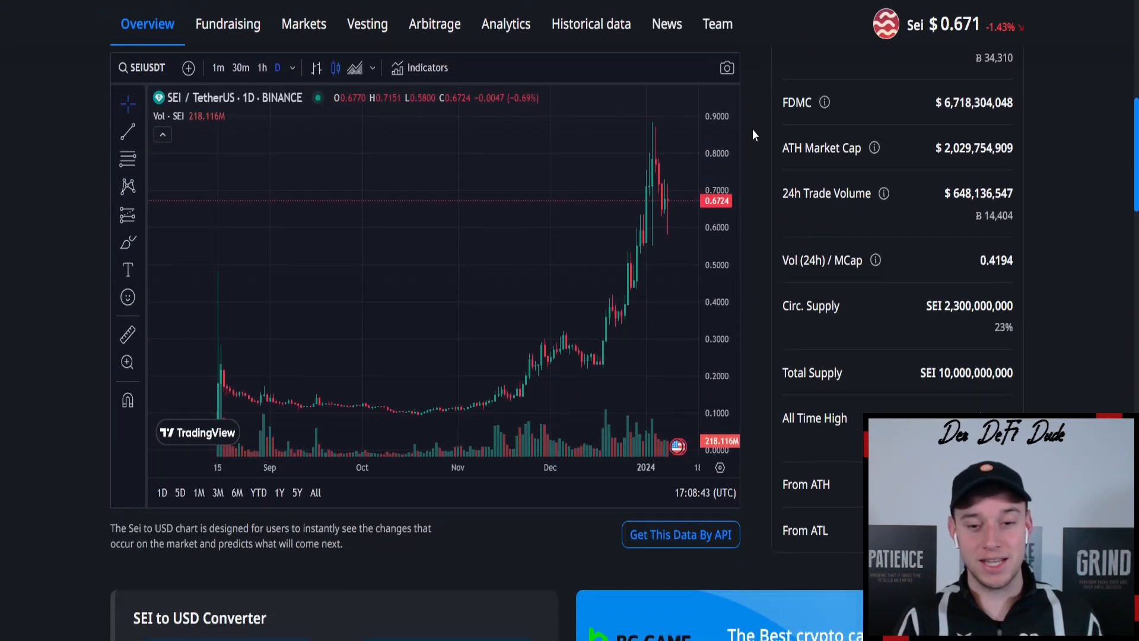
mouse_move(463, 406)
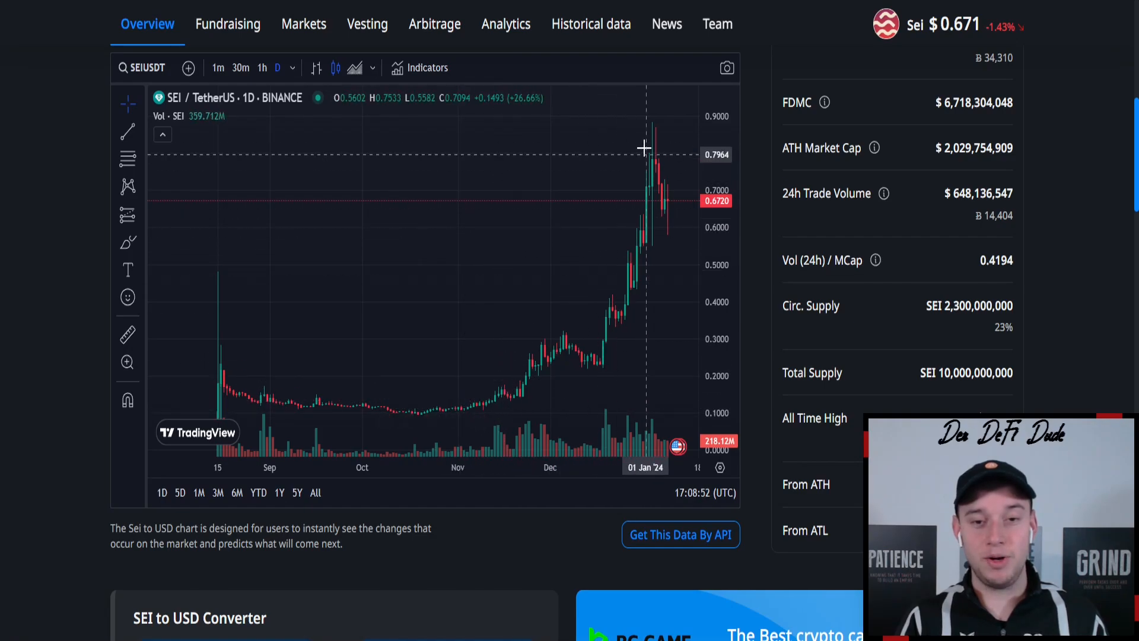
mouse_move(643, 121)
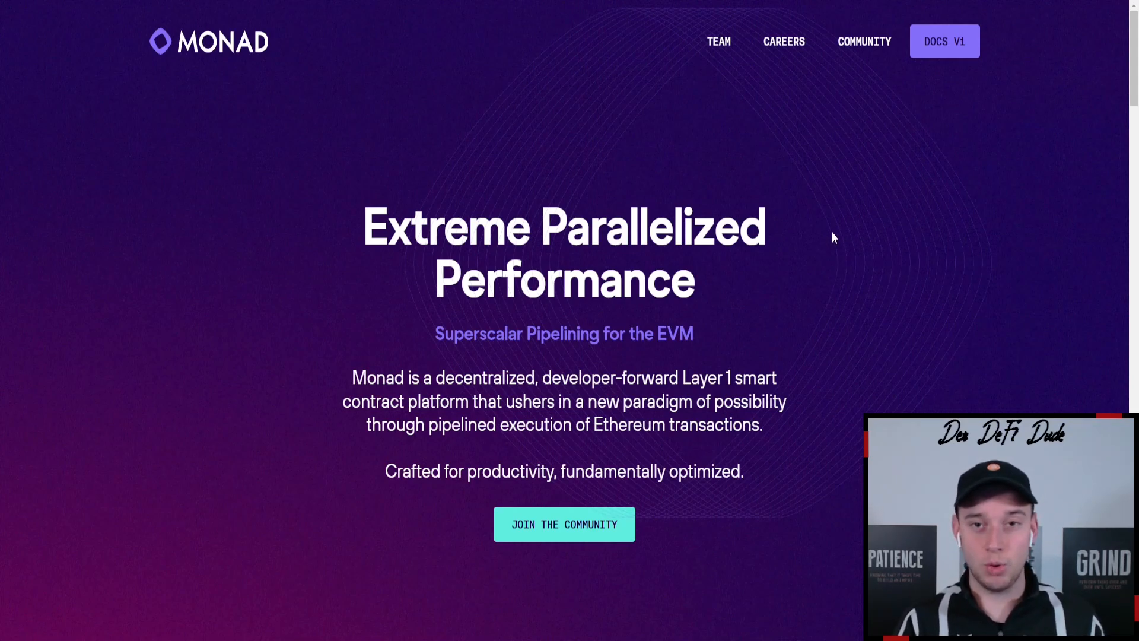
mouse_move(863, 42)
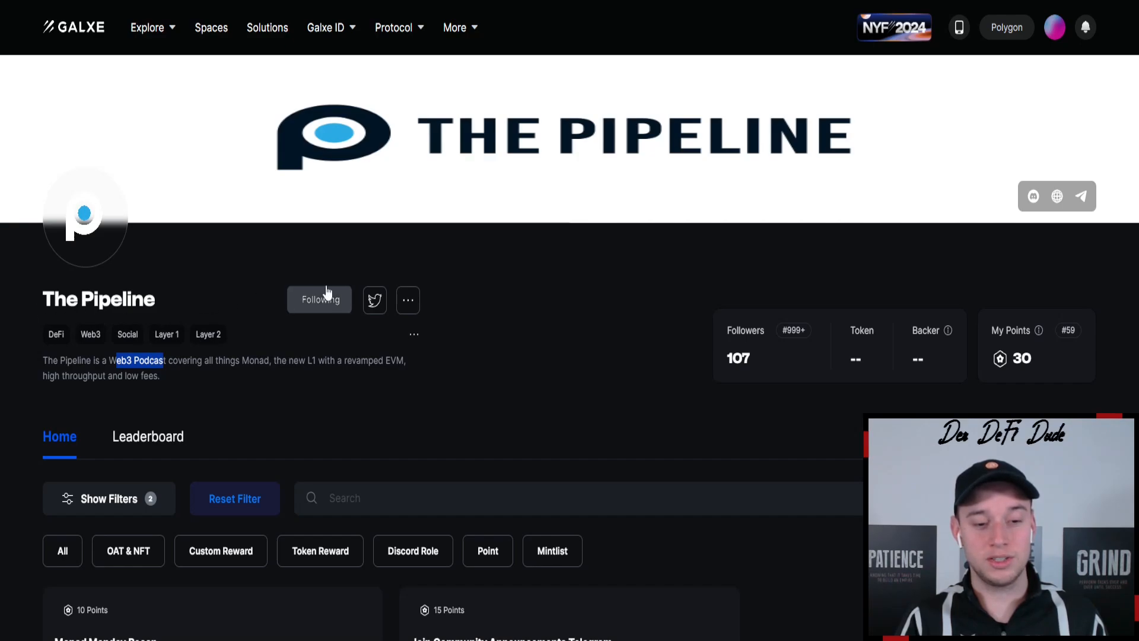
scroll("down", 3)
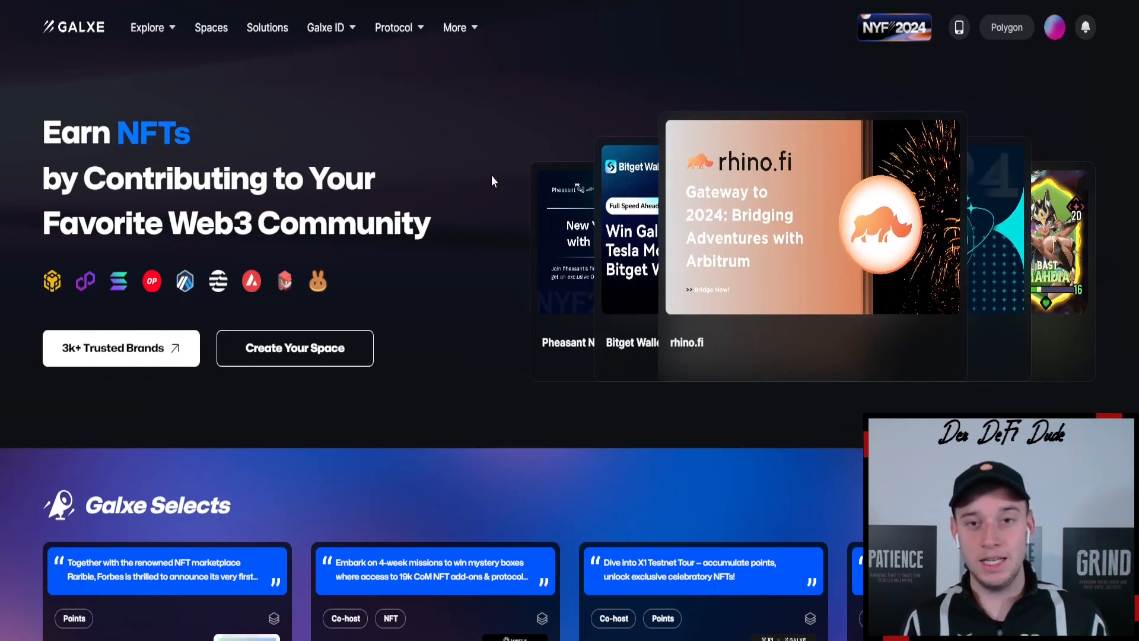
mouse_move(536, 136)
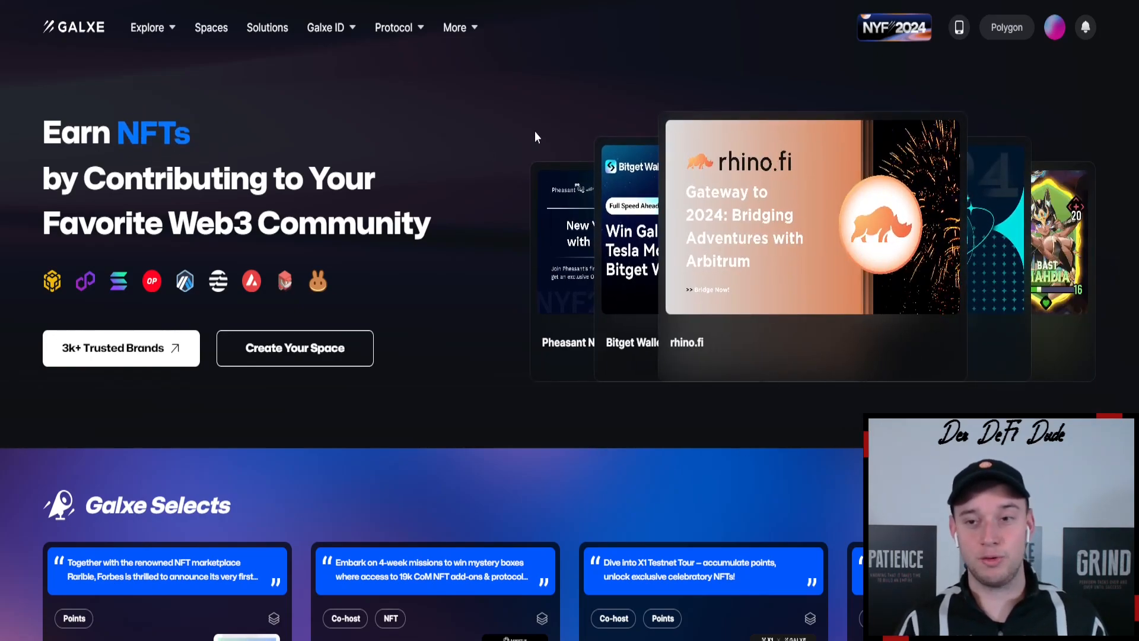
Open the Galxe profile avatar dropdown showing the $2.72 smart balance
left_click(1055, 27)
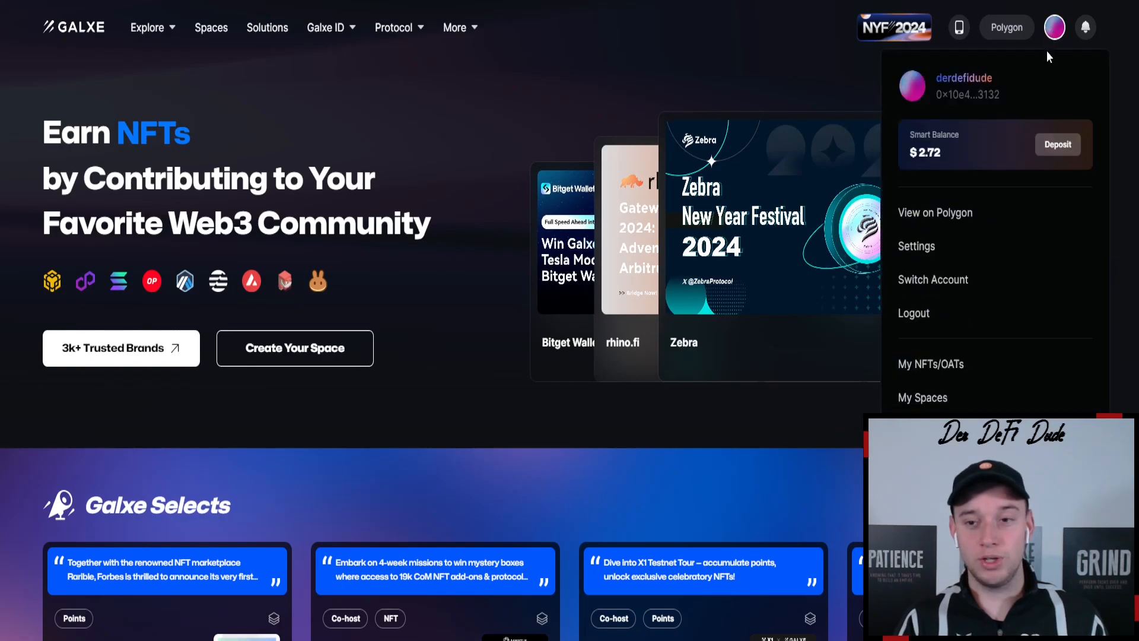